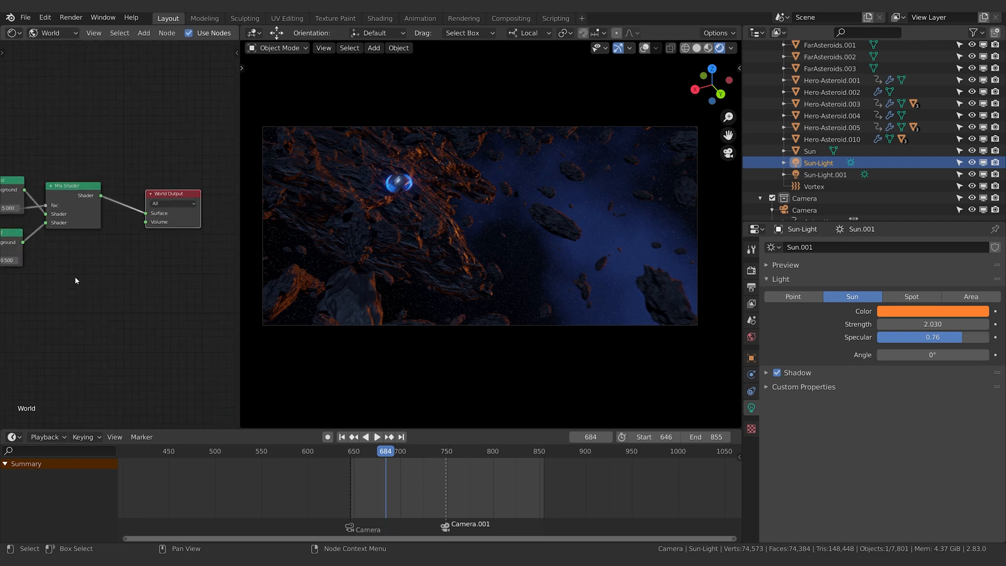
Search 'vol' and add a Volume Scatter node below the Mix Shader
type("vol")
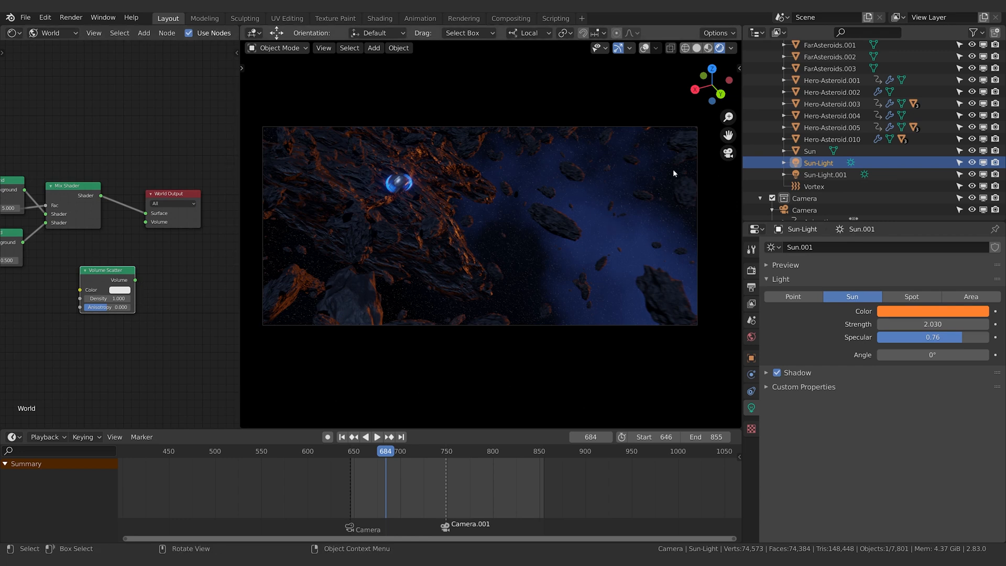
Wire Volume Scatter into the World Output Volume socket and lower its density to a faint fog
left_click_drag(126, 281, 145, 242)
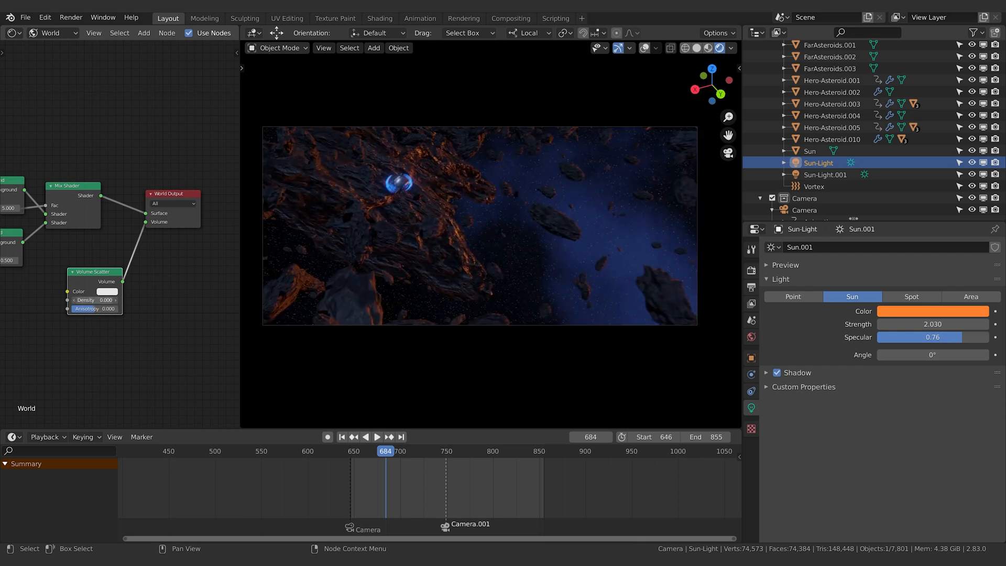
type("0.2")
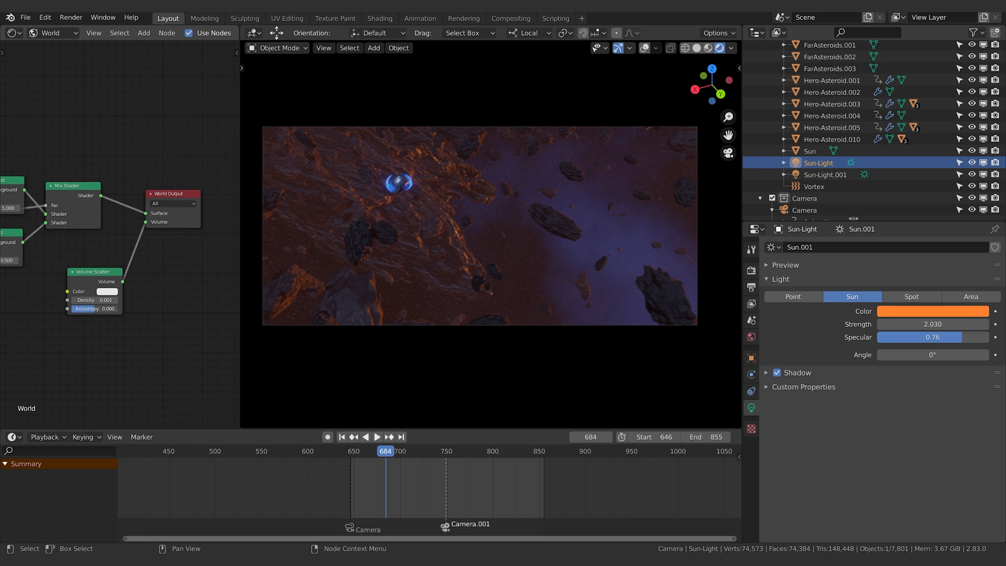
Raise the Volume Scatter anisotropy to about 0.700 and stop the playback preview
left_click_drag(94, 308, 94, 308)
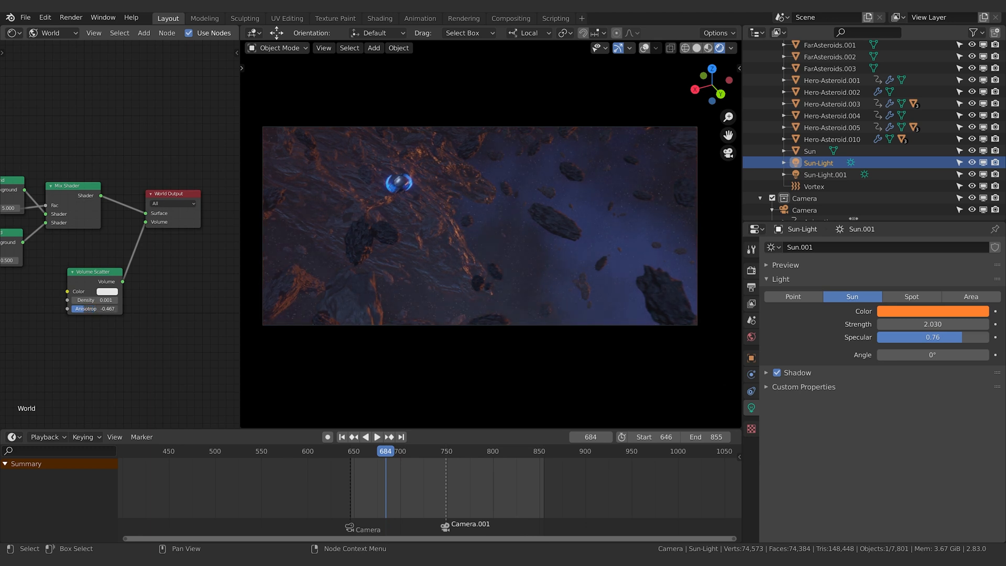
left_click_drag(109, 308, 94, 308)
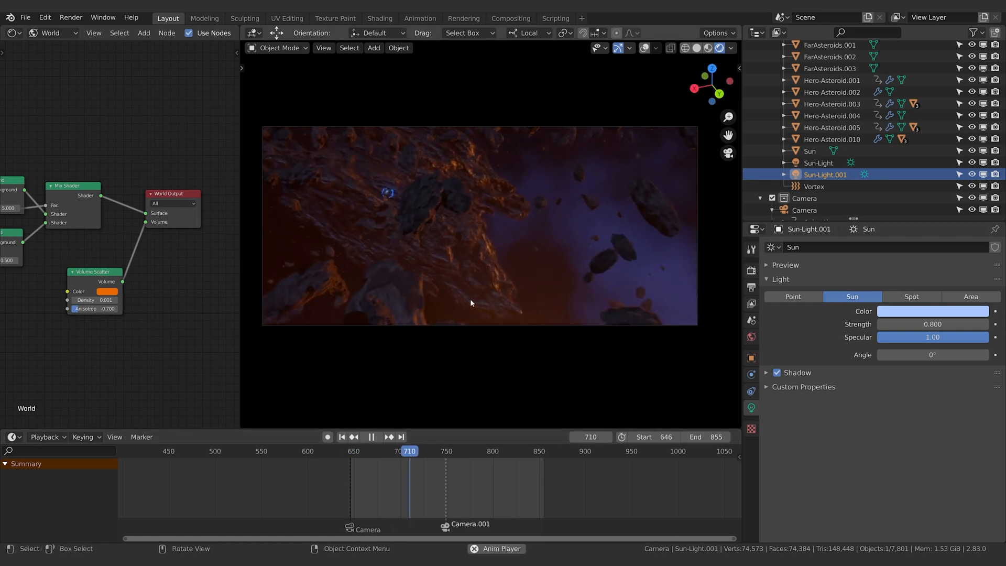
key("space")
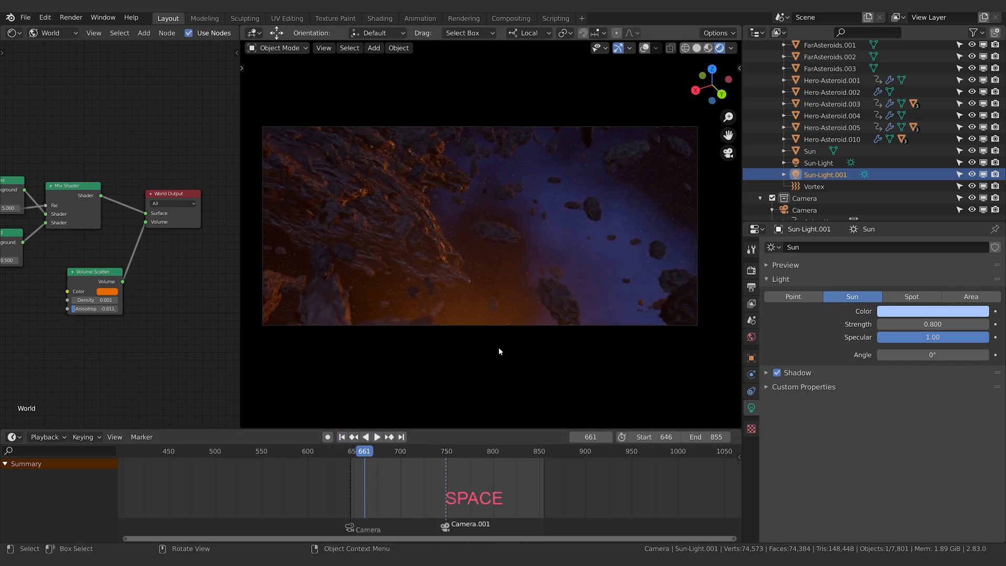
Jump to an earlier timeline frame to replay the ship moving through the orange haze
left_click(376, 436)
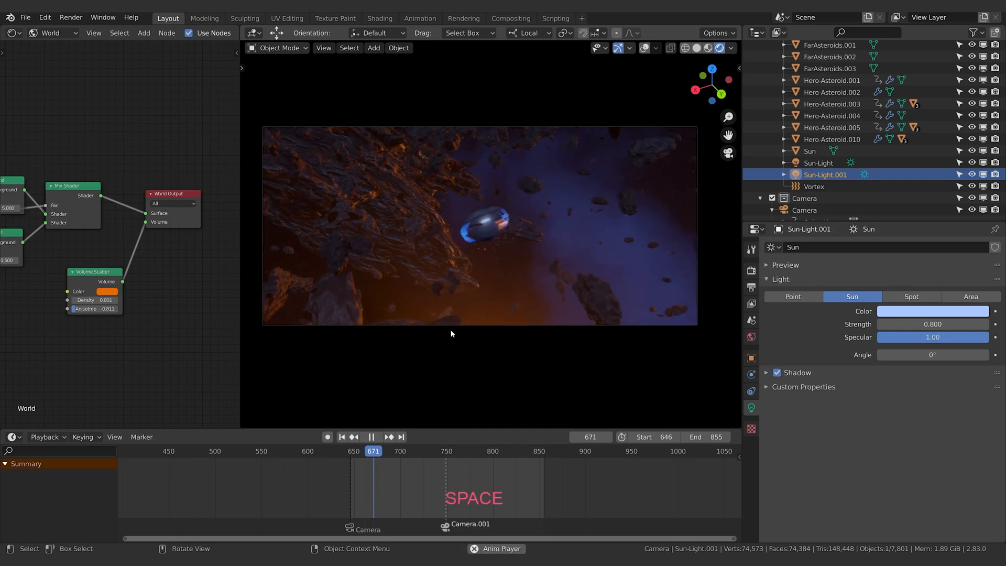